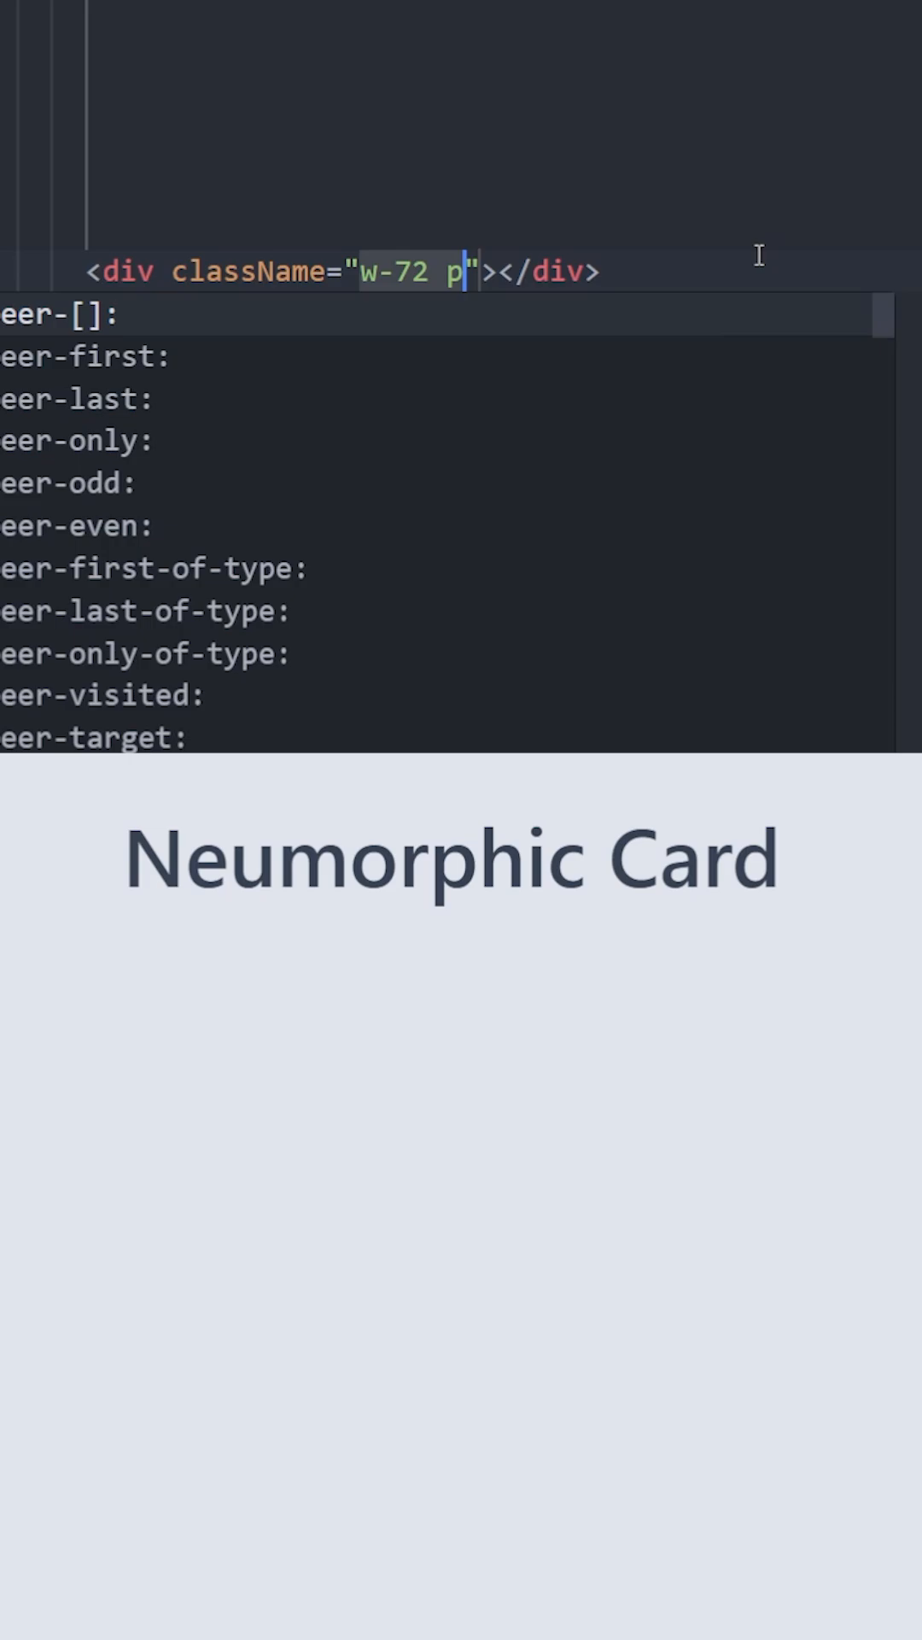
# Add p-6 padding and rounded-2xl corners to the card div's className
pyautogui.write('-6 rounded-2xl bg-[#e0e5ec')
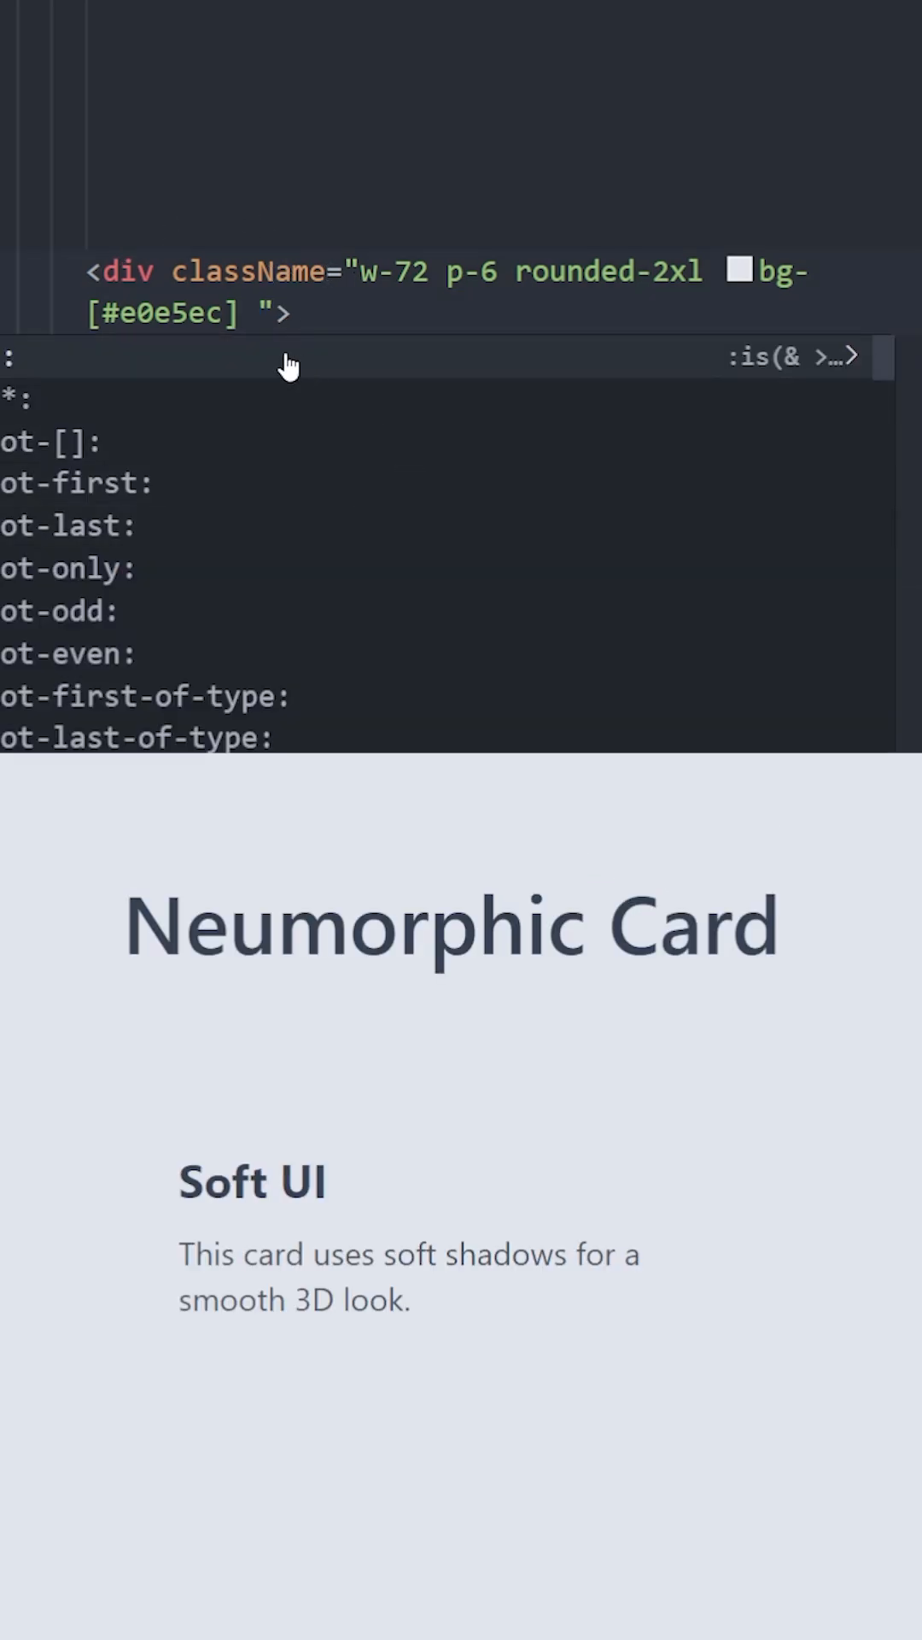
# Append an empty arbitrary shadow-[] class after the background colour class
pyautogui.click(259, 314)
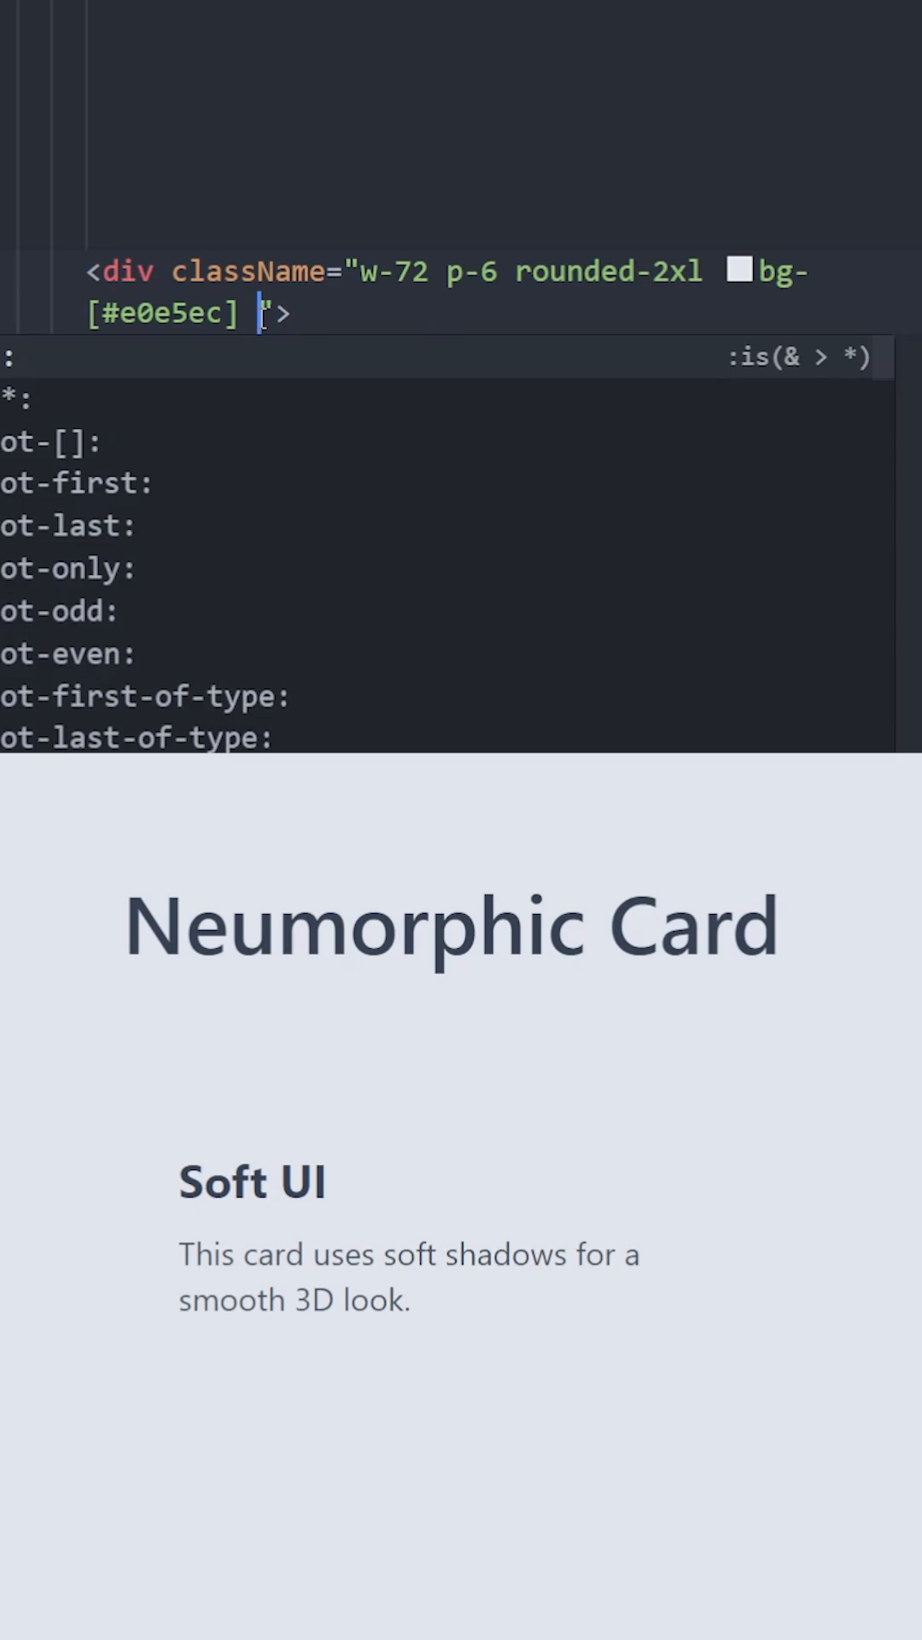
pyautogui.write('shadow-')
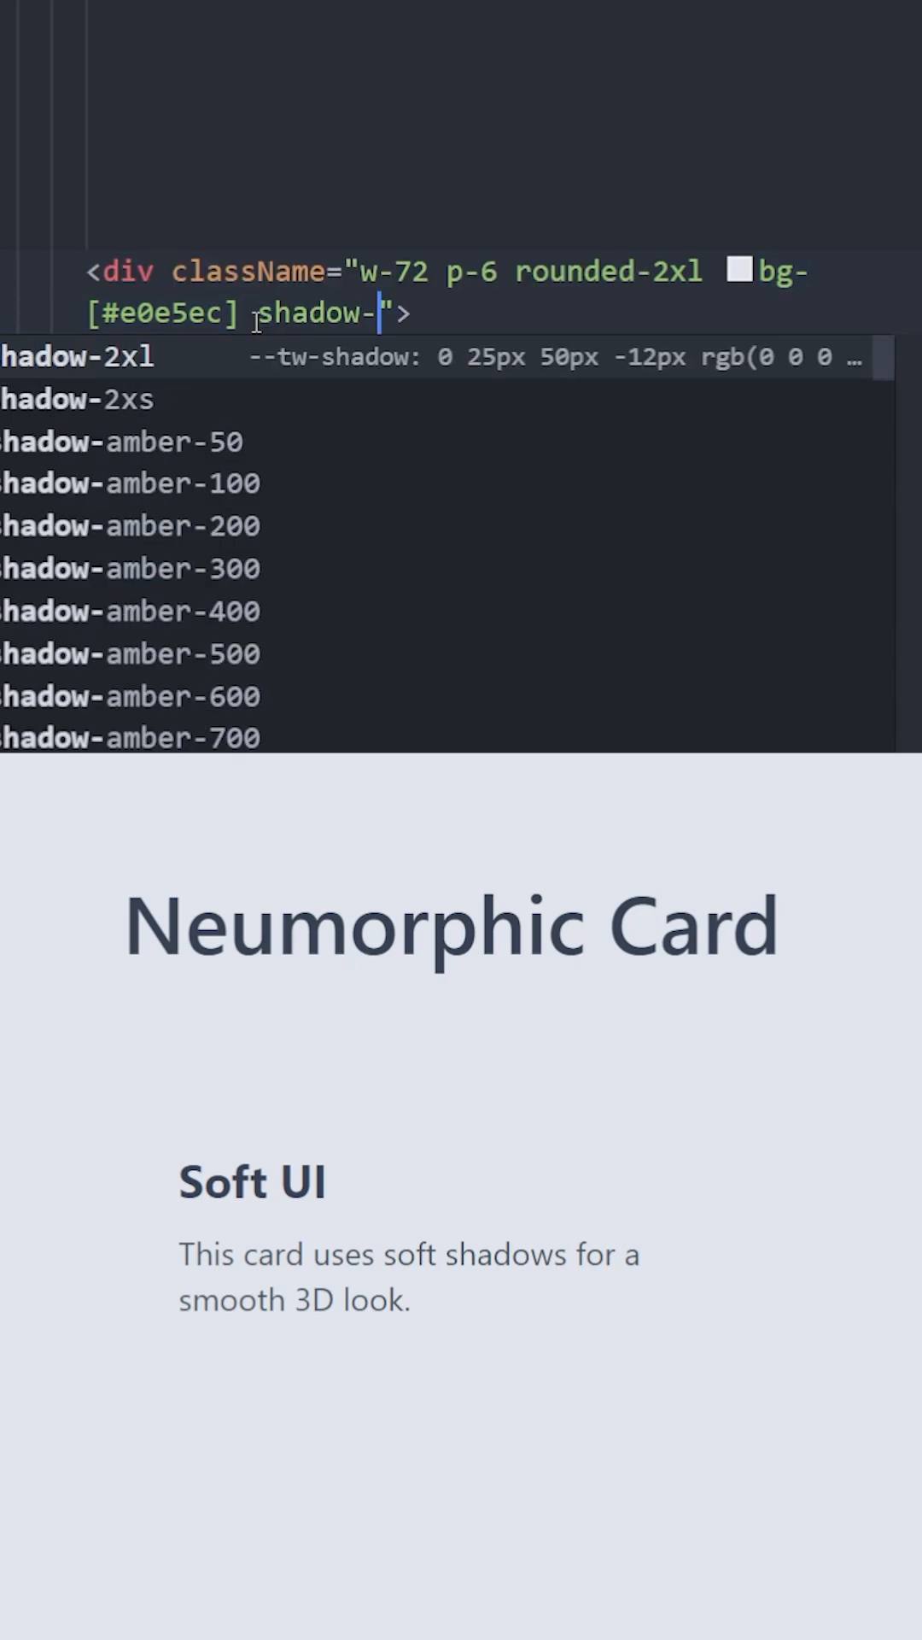
pyautogui.write('[]')
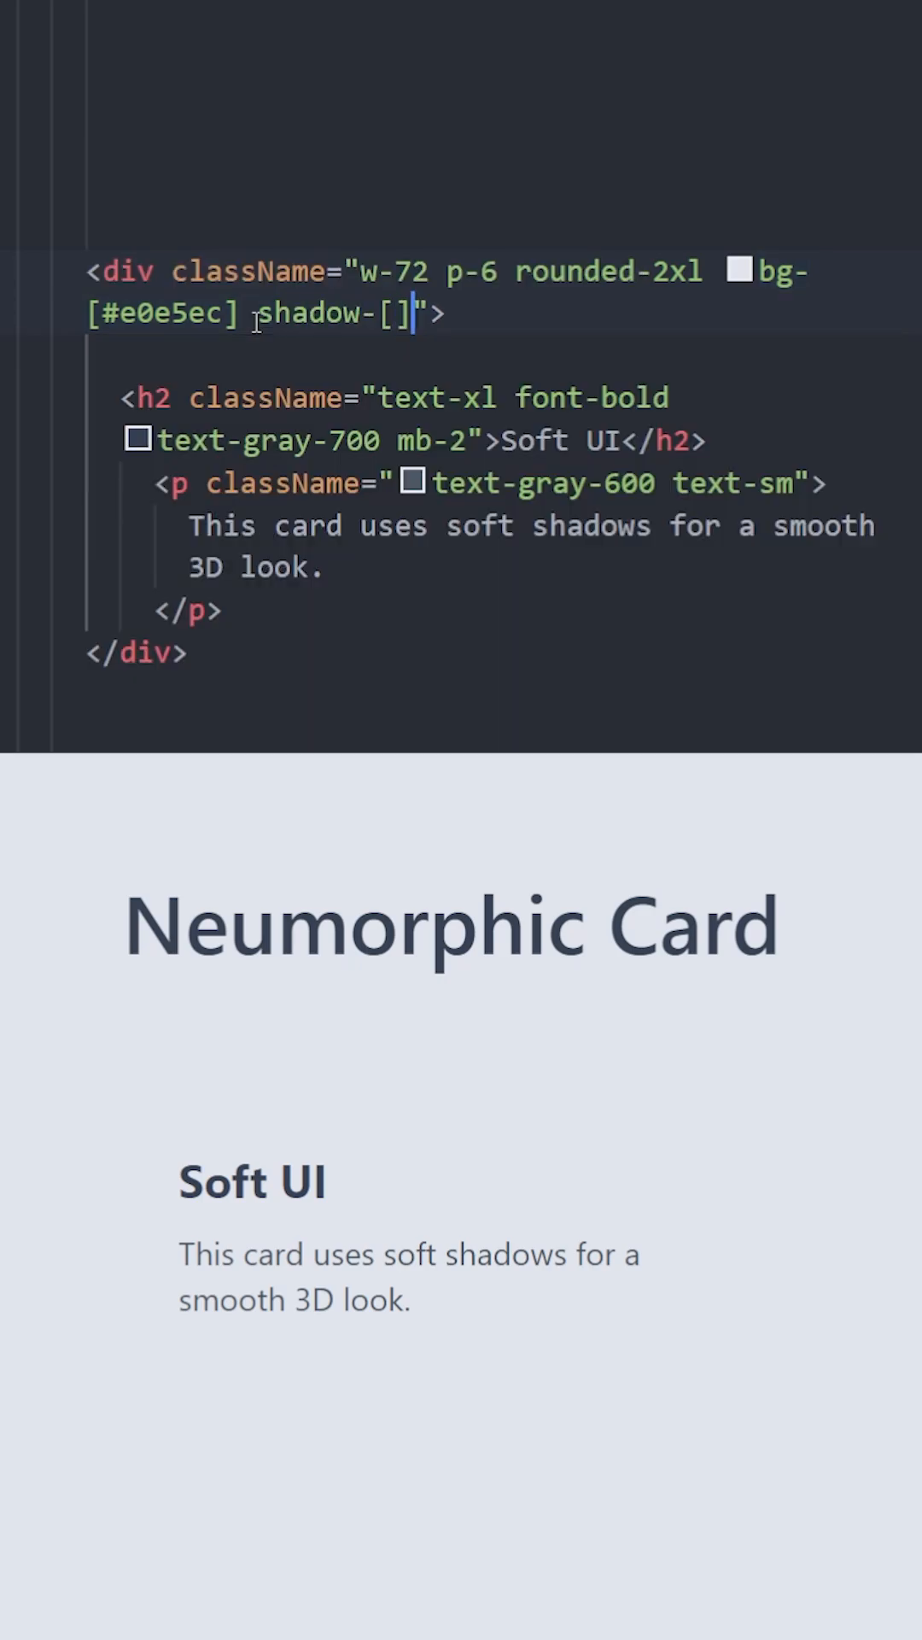
# Begin the shadow value with the 8px_8px_16px_ bottom-right offset and blur
pyautogui.write('8px_8px_16px_#bebebe,_-8px_-8px_16px_#ffffff')
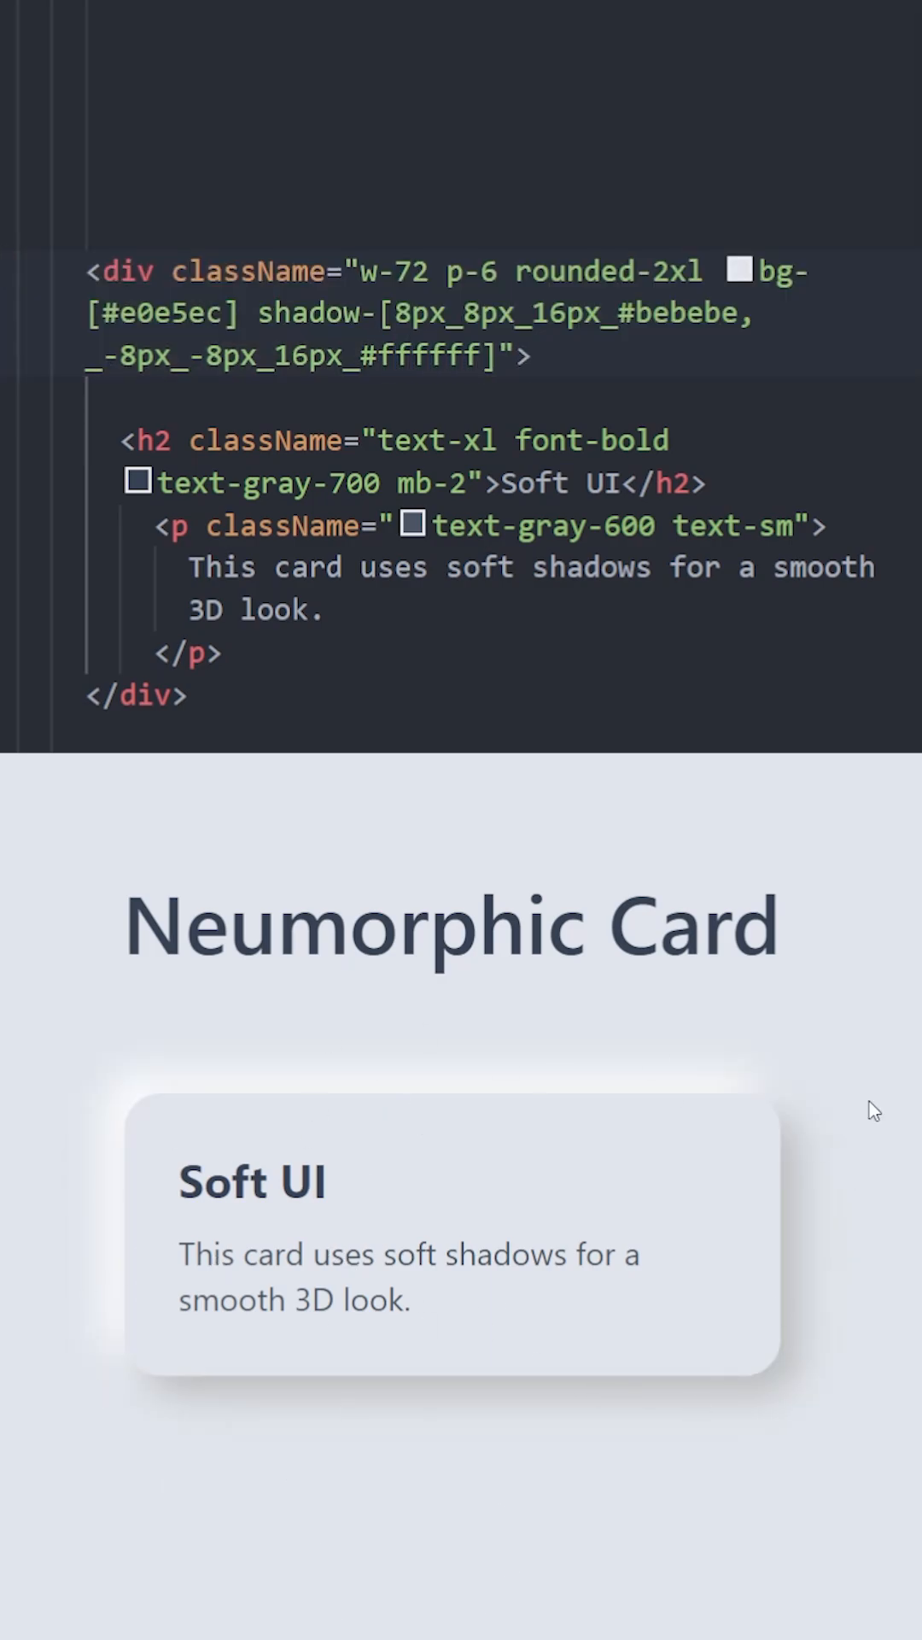
pyautogui.moveTo(220, 1420)
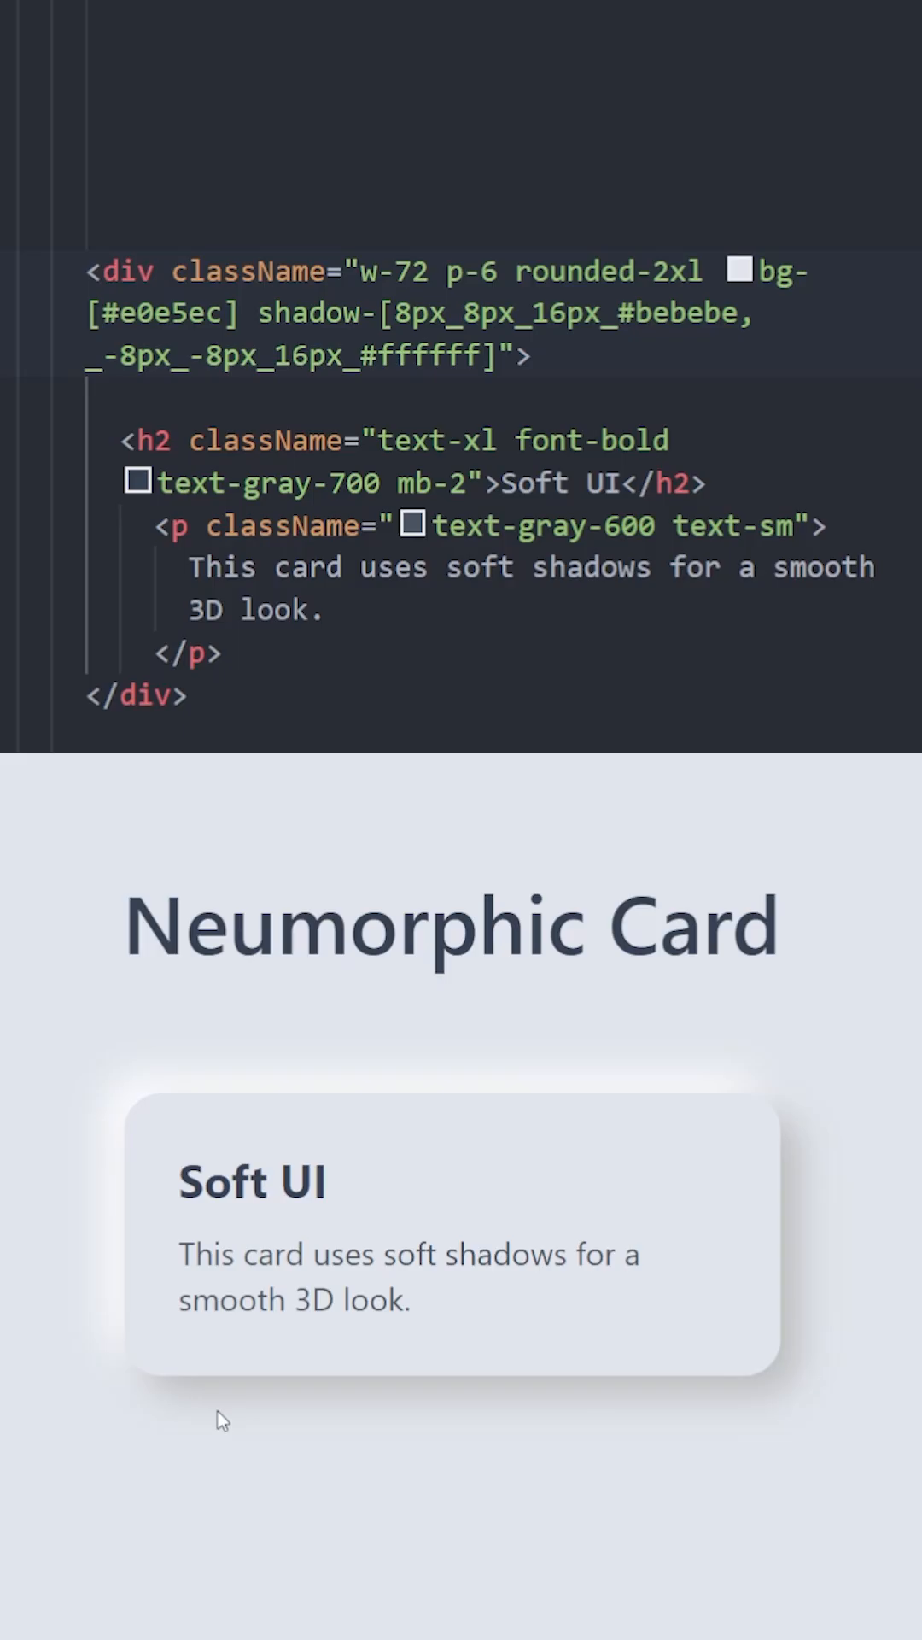